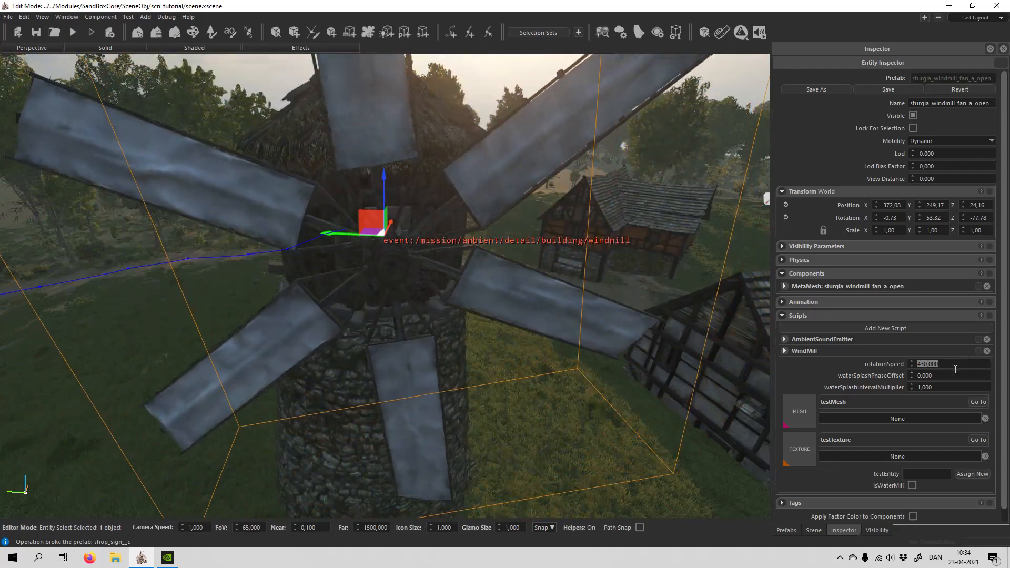
# Give the windmill fan's WindMill script a rotationSpeed of 65.
pyautogui.write('65')
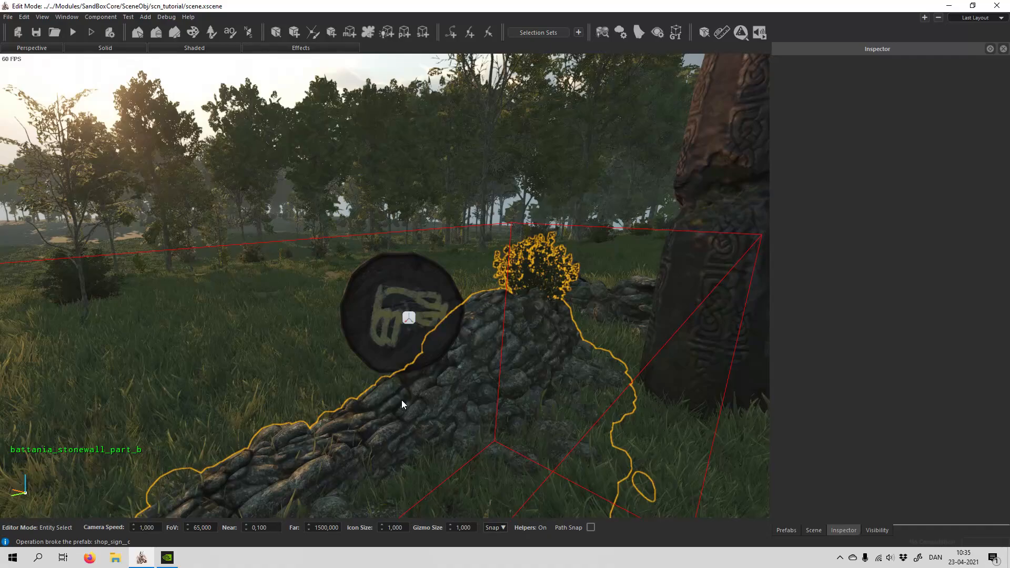
# Clear the selection and pick the shop_sign_c prefab to place on the rune stone's round carving.
pyautogui.click(400, 310)
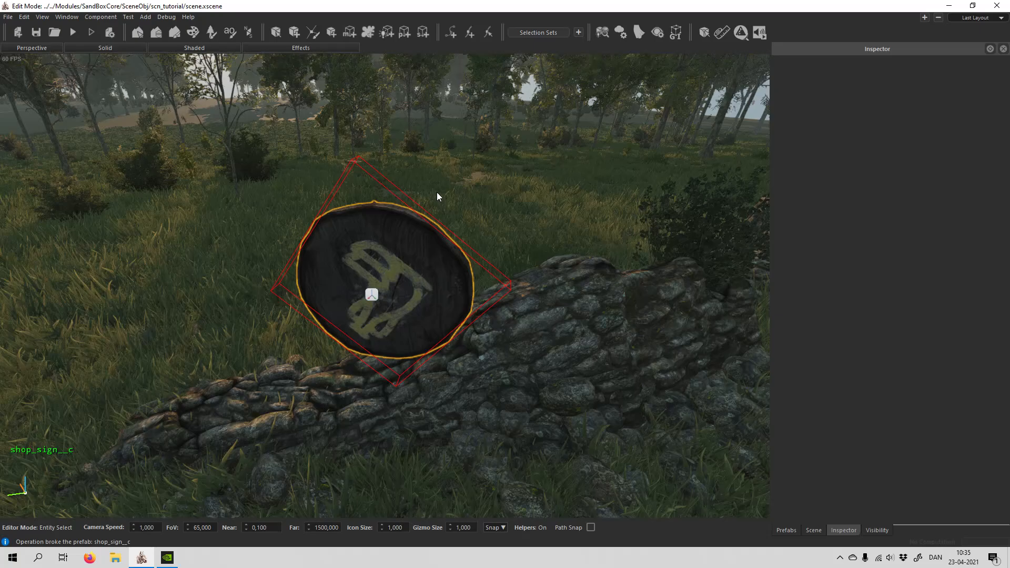
pyautogui.click(294, 33)
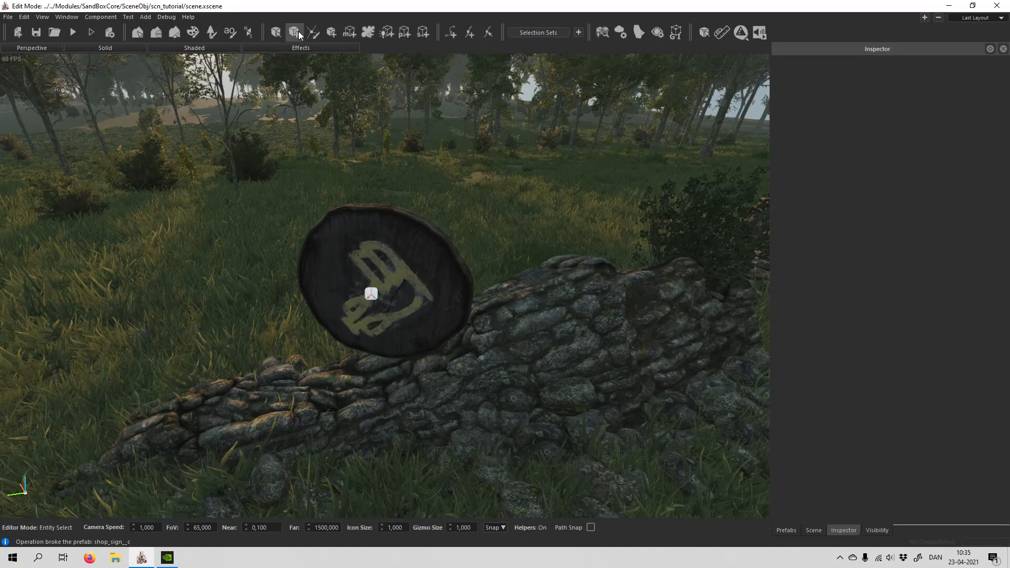
pyautogui.click(785, 529)
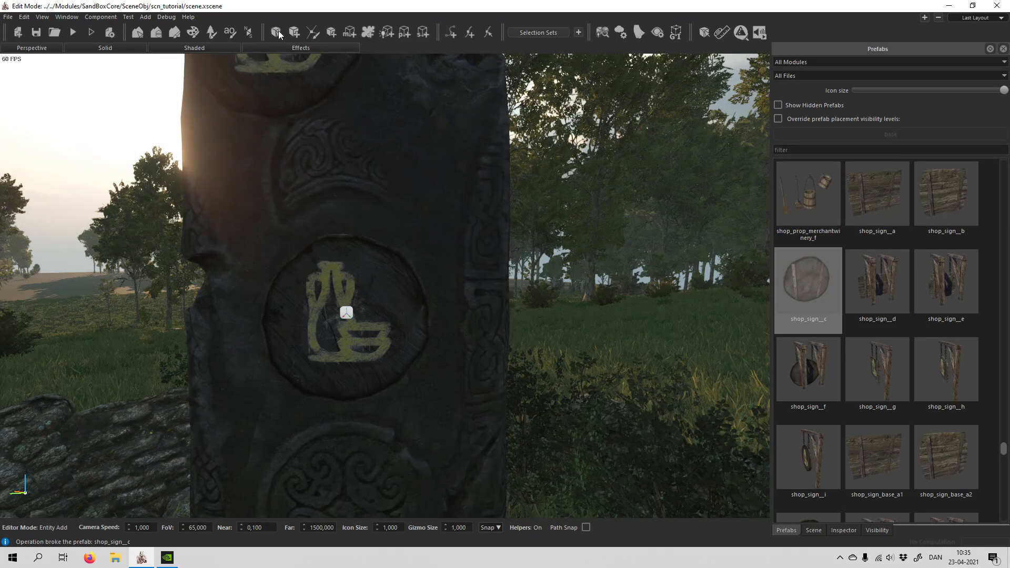
# Place the sign on the rune stone and give both material slots background_stone_indoors.
pyautogui.click(346, 312)
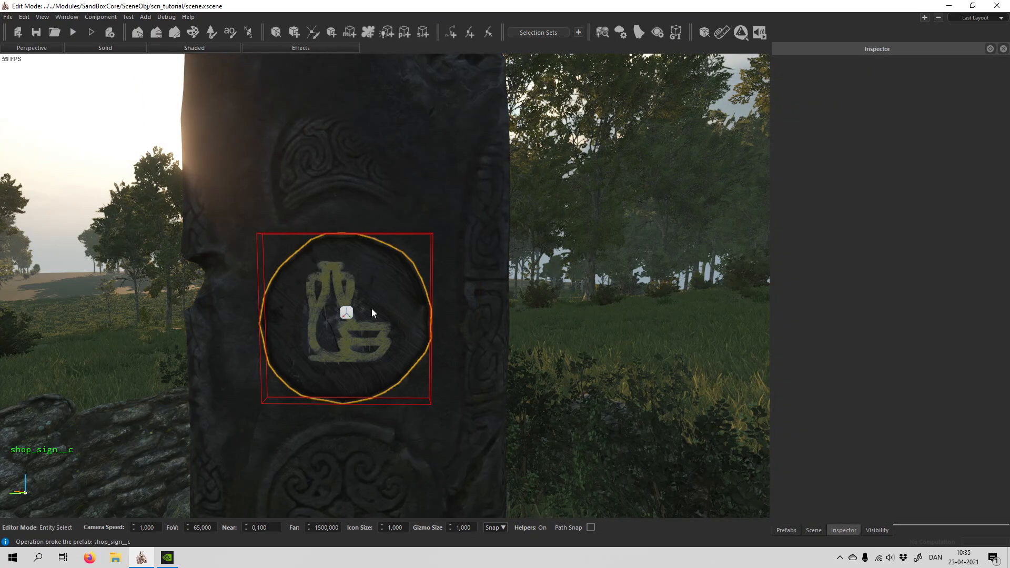
pyautogui.click(346, 313)
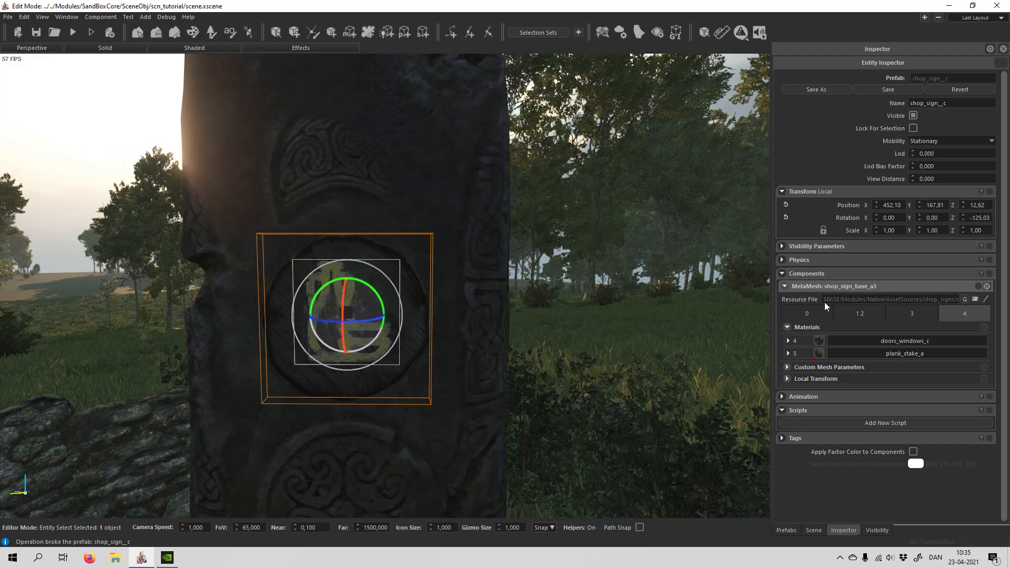
pyautogui.click(905, 339)
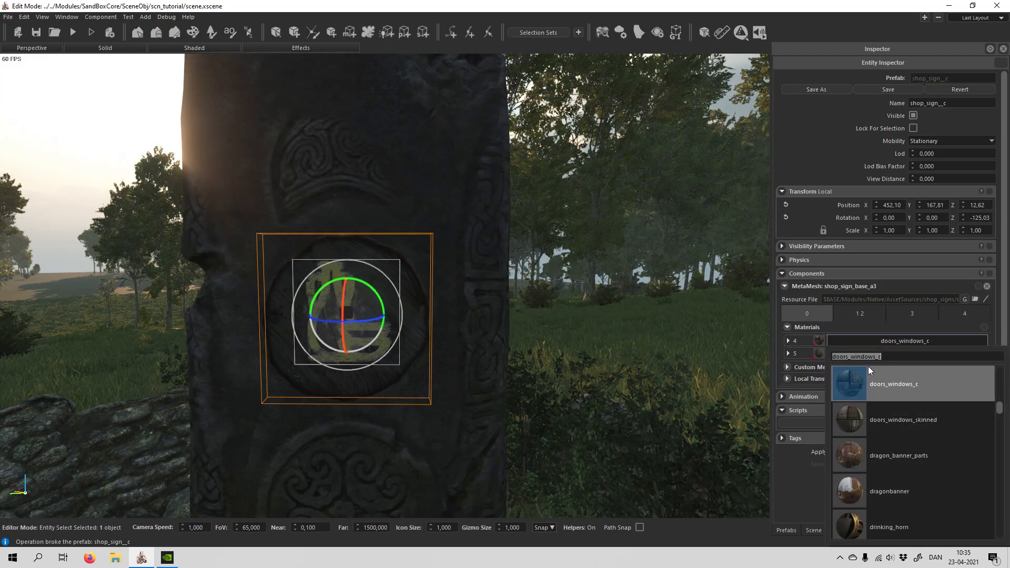
pyautogui.write('back')
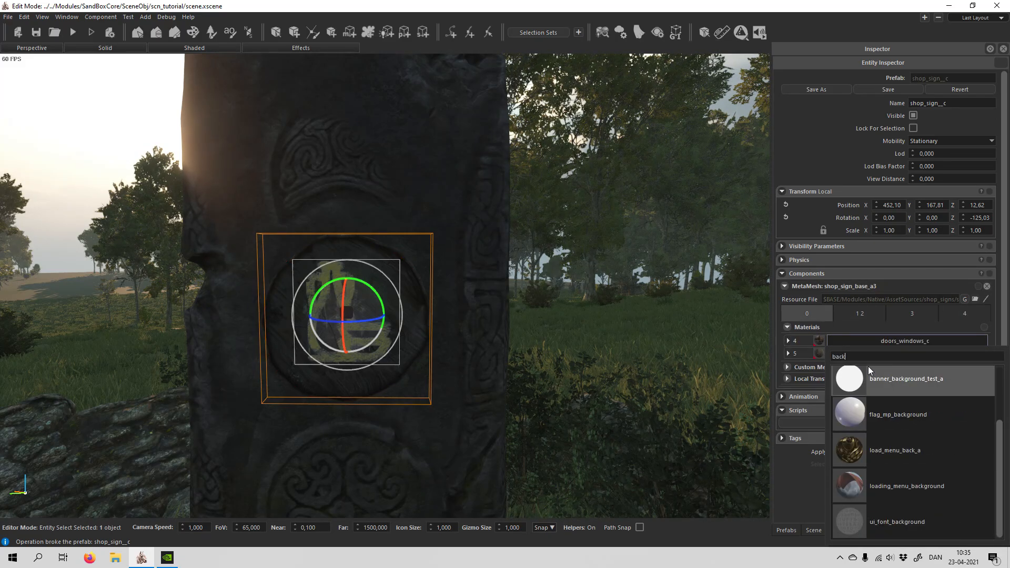
pyautogui.write('gro')
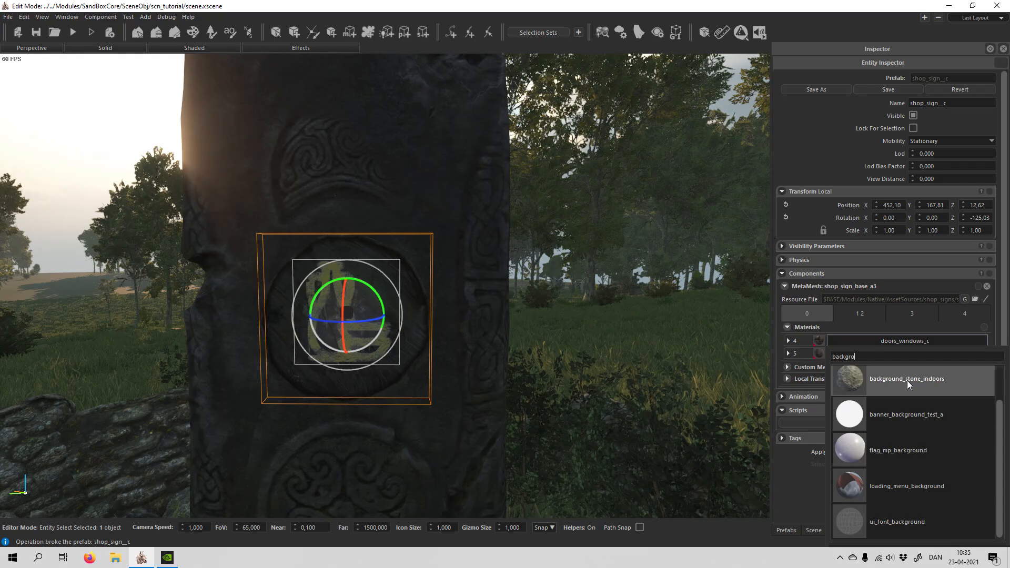
pyautogui.click(907, 379)
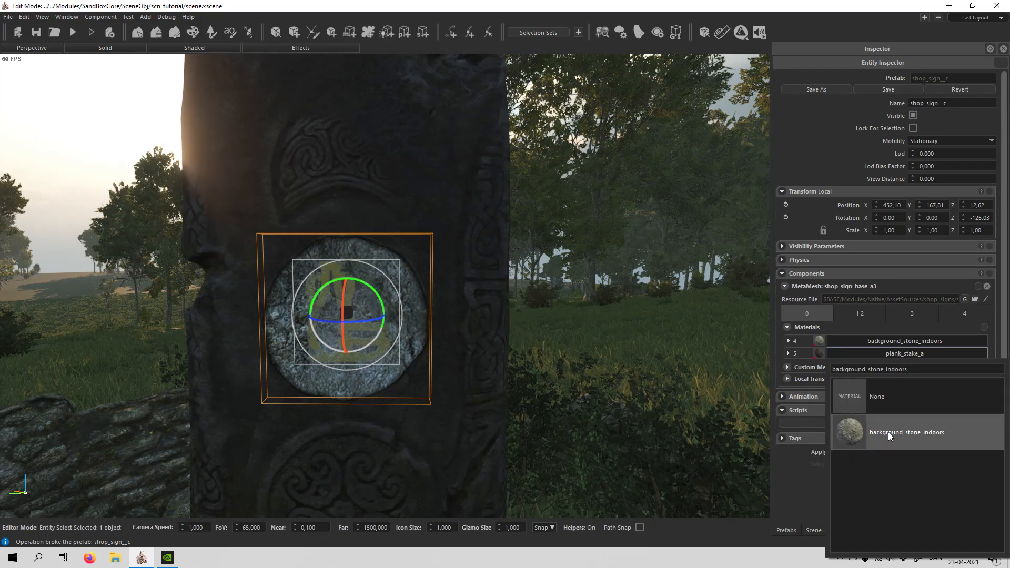
pyautogui.click(906, 432)
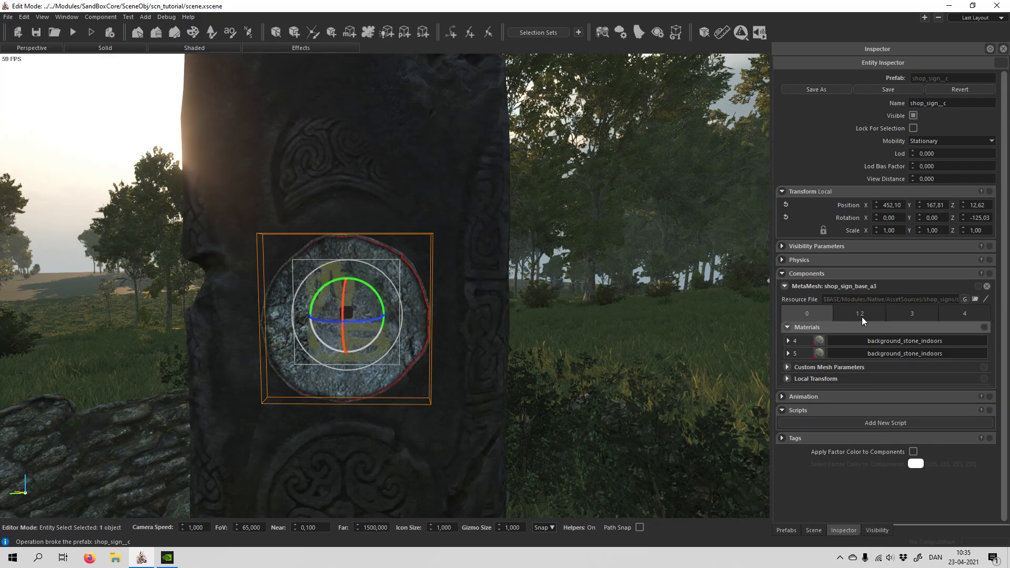
# Apply the background_stone_indoors material on the remaining detail levels as well.
pyautogui.click(904, 340)
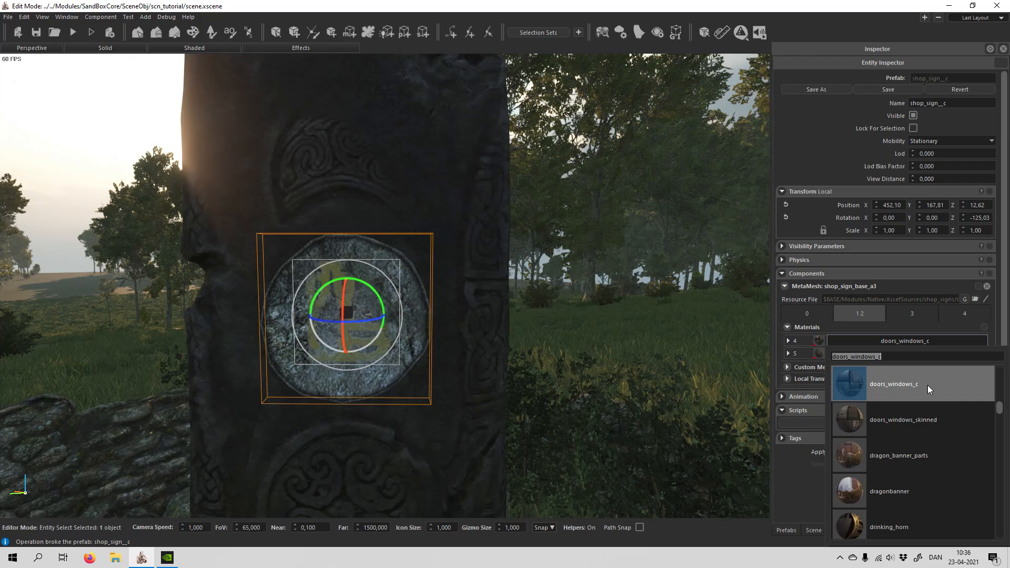
pyautogui.click(893, 383)
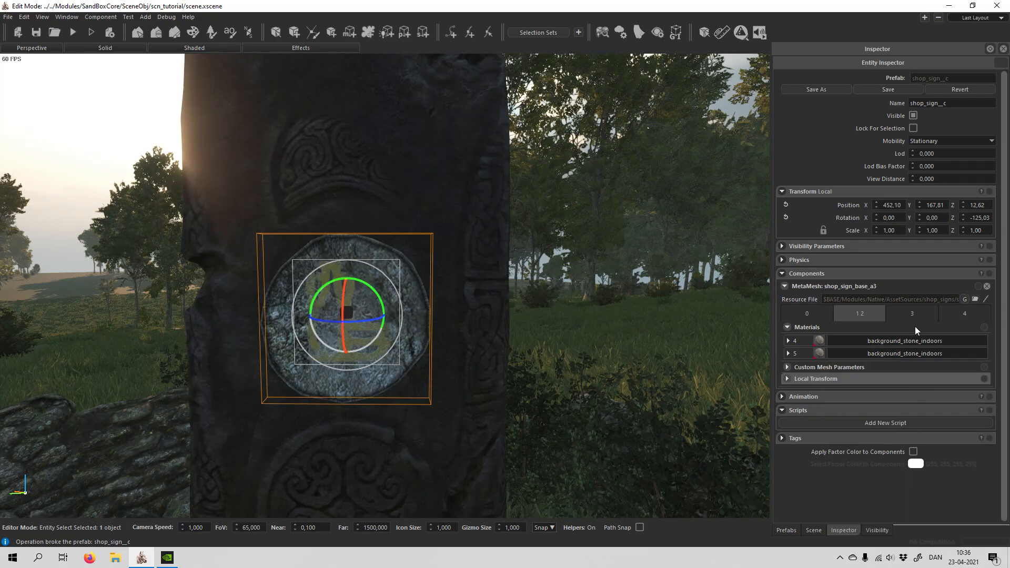
pyautogui.click(911, 313)
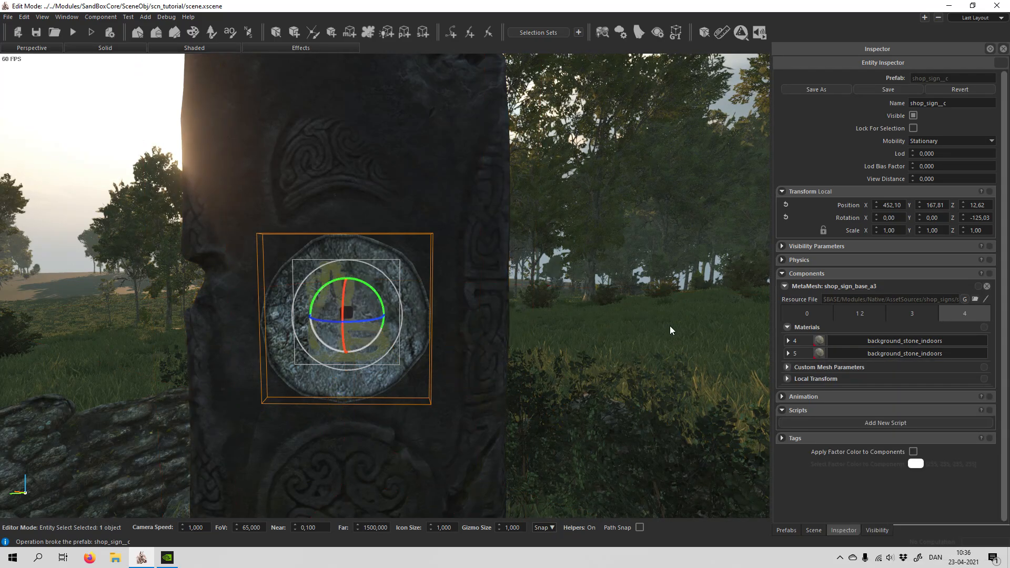
pyautogui.click(787, 366)
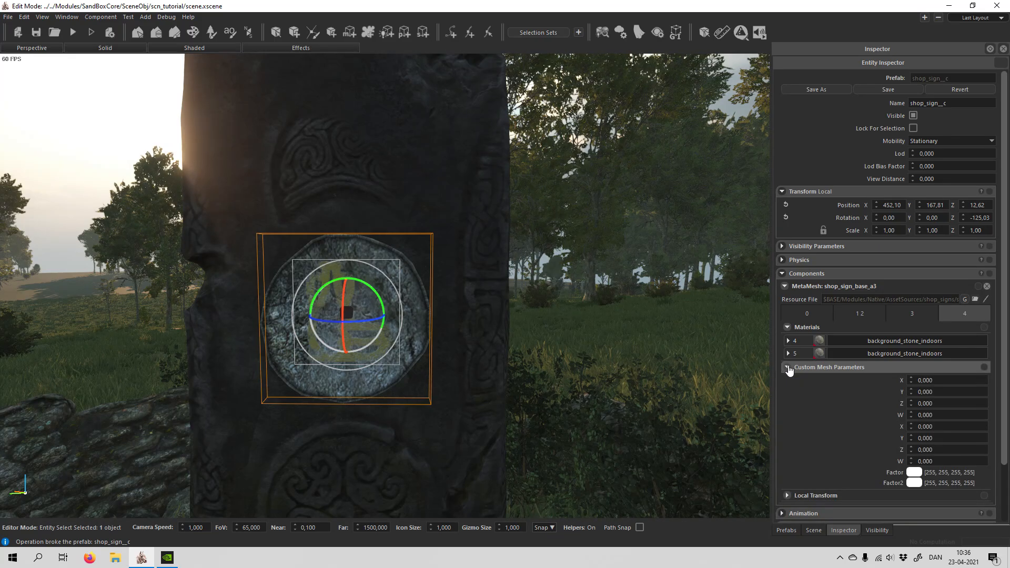
# Darken the sign's Factor colour to a medium grey.
pyautogui.click(787, 366)
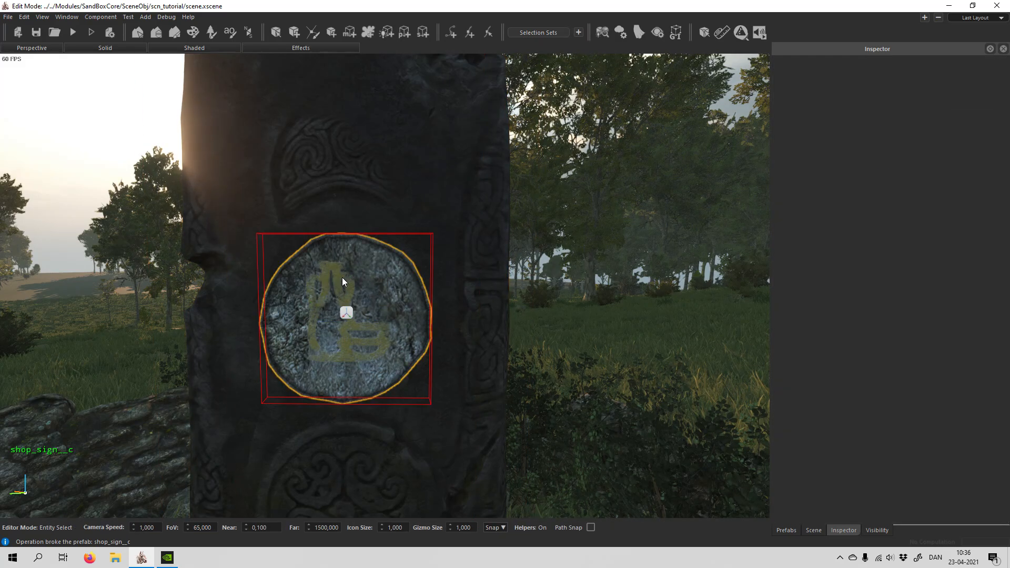
pyautogui.moveTo(320, 341)
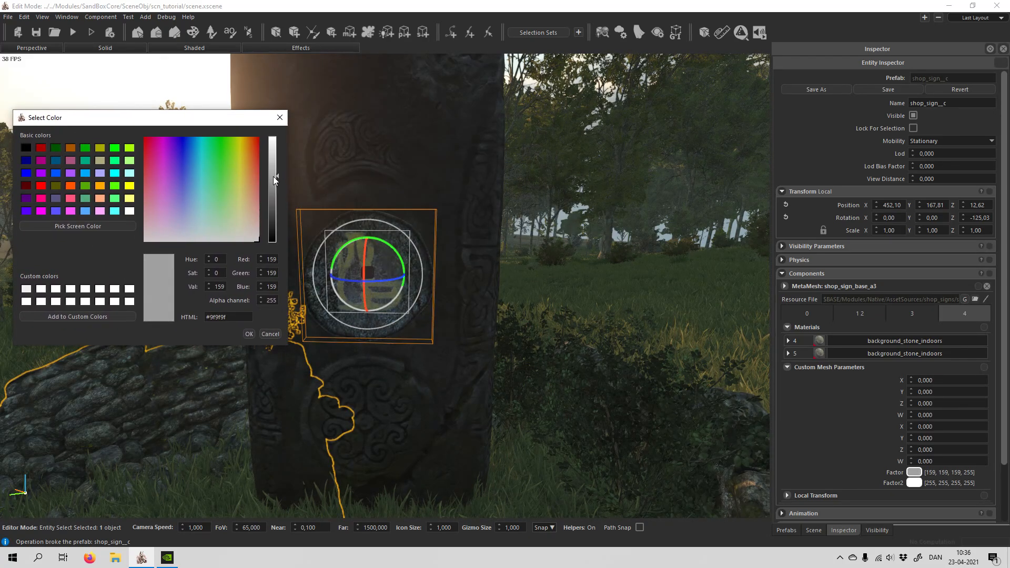
pyautogui.moveTo(273, 180); pyautogui.dragTo(274, 185)
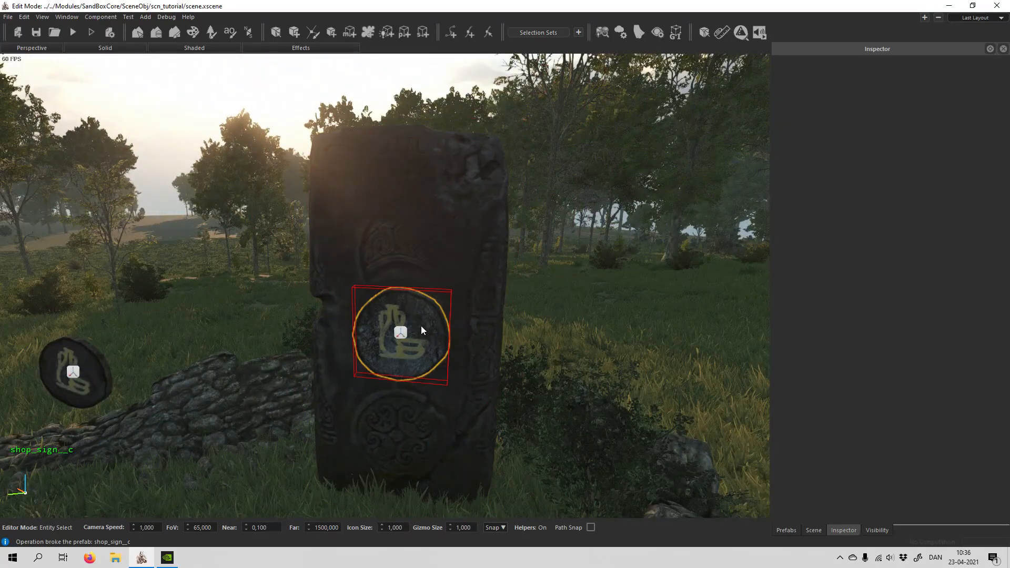
# Add a WindMill script to the rune-stone sign, confirming the prefab break.
pyautogui.click(400, 332)
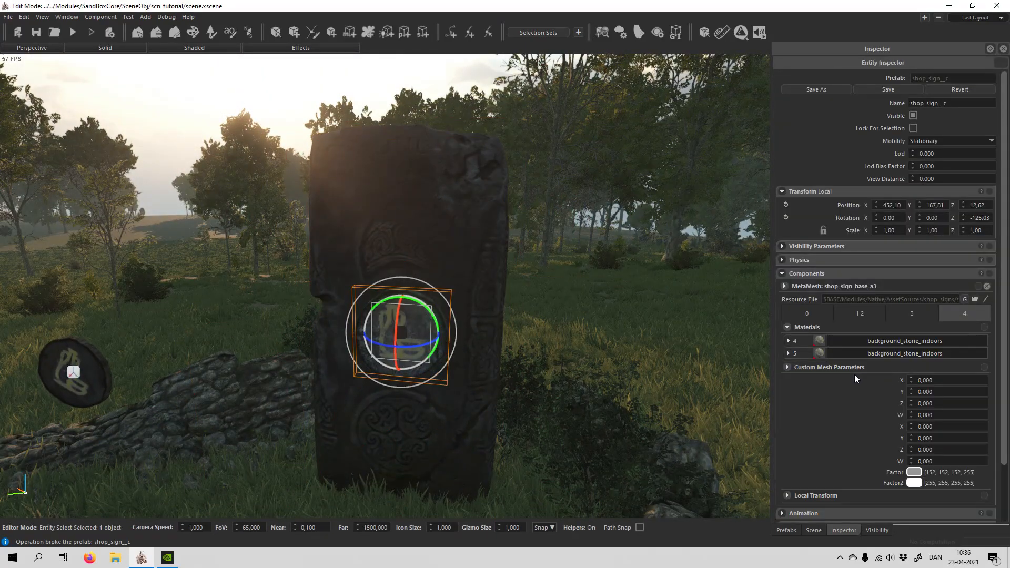
pyautogui.click(787, 366)
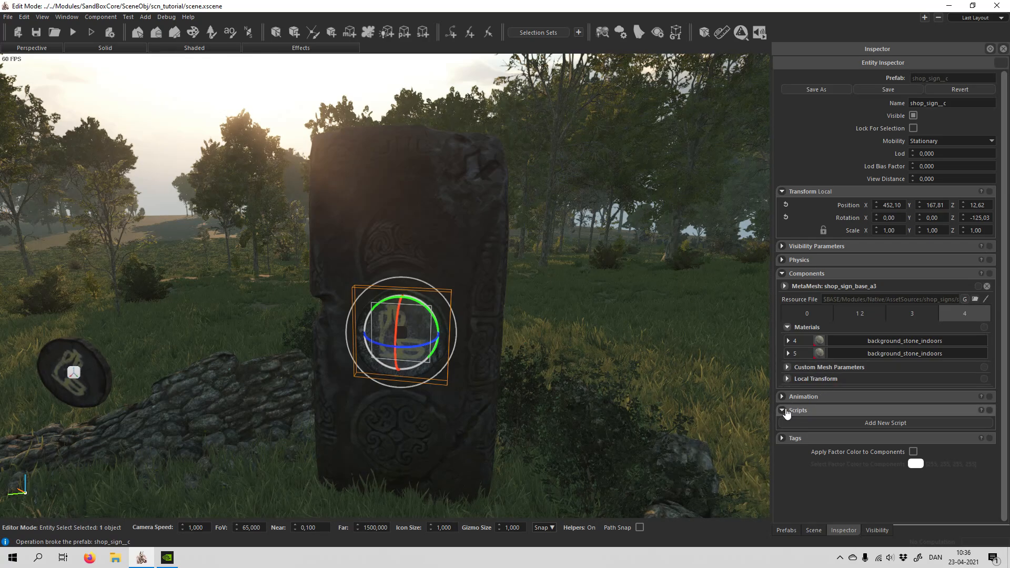
pyautogui.click(885, 423)
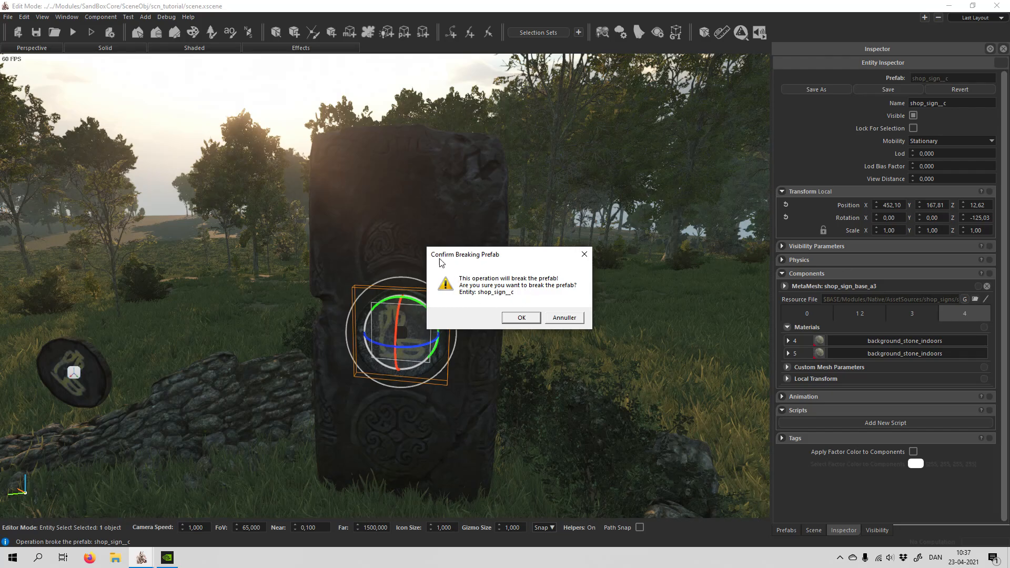
pyautogui.moveTo(383, 307)
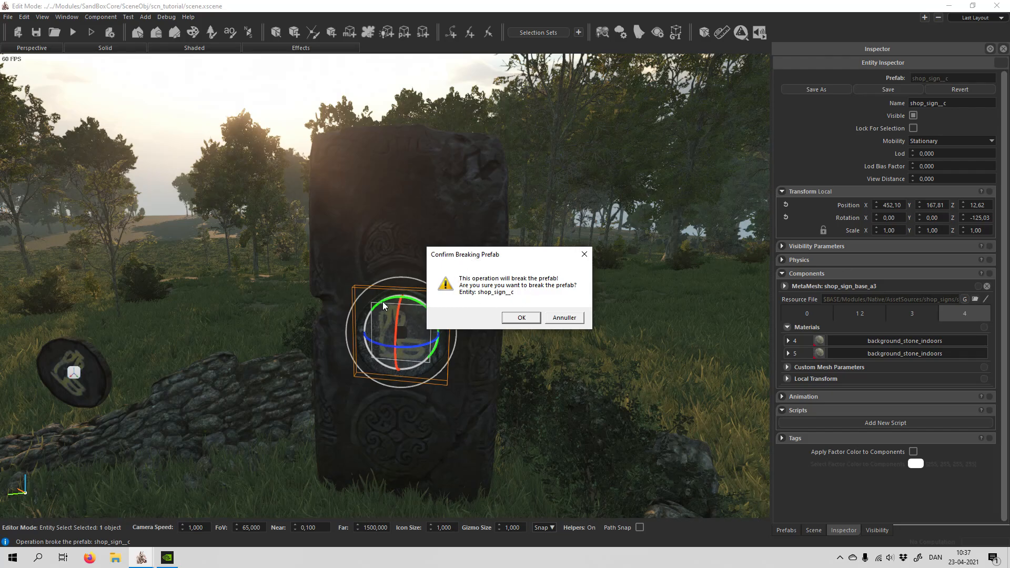
pyautogui.moveTo(575, 331)
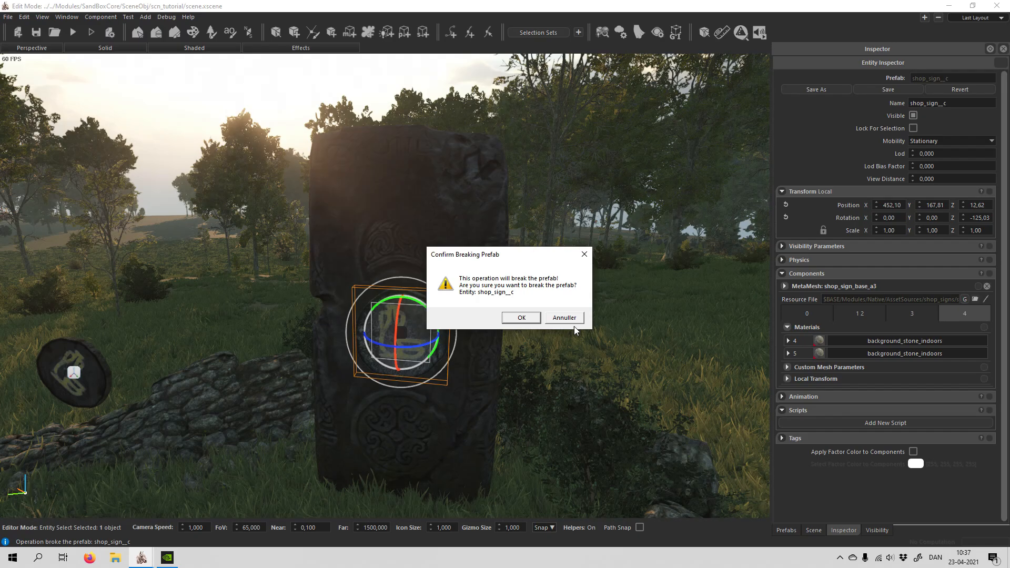
pyautogui.click(521, 318)
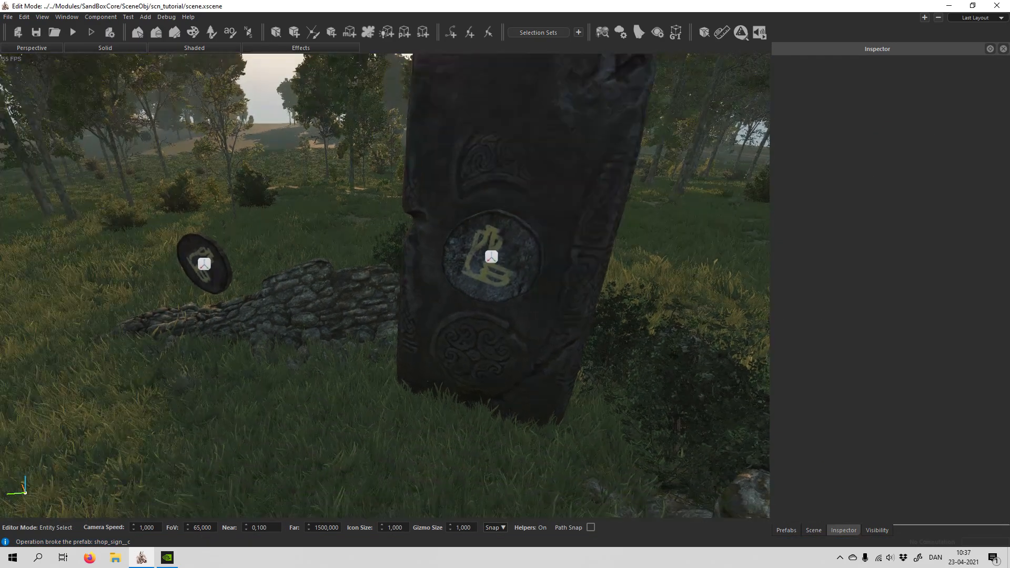
# Set the sign's WindMill rotationSpeed to 300.
pyautogui.click(491, 257)
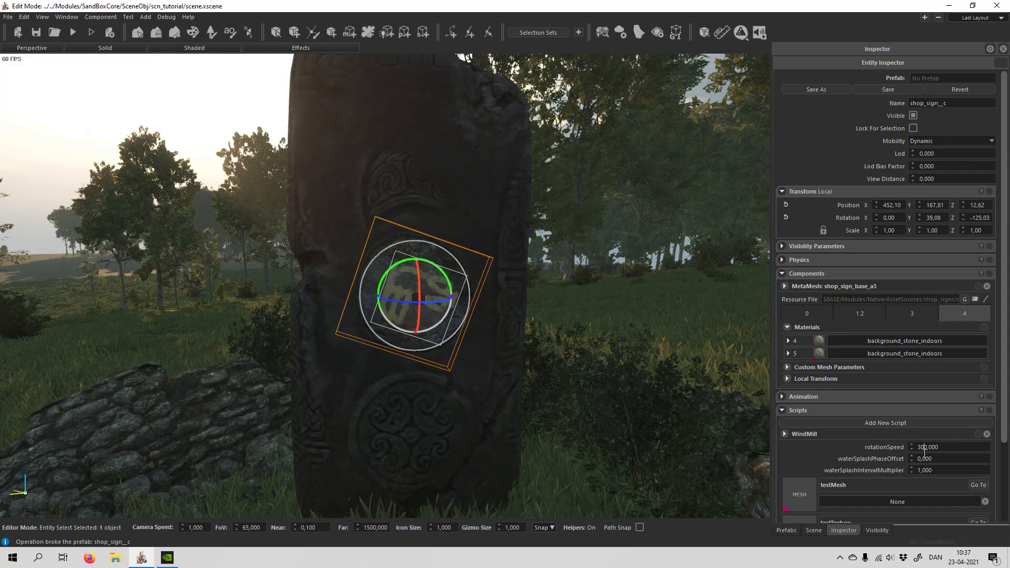
pyautogui.tripleClick(927, 446)
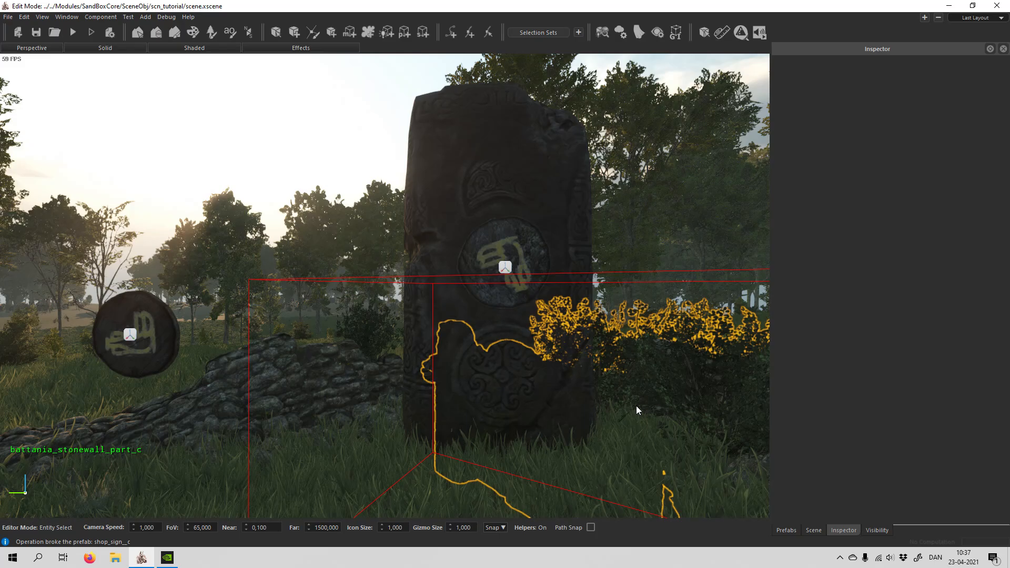
pyautogui.click(503, 306)
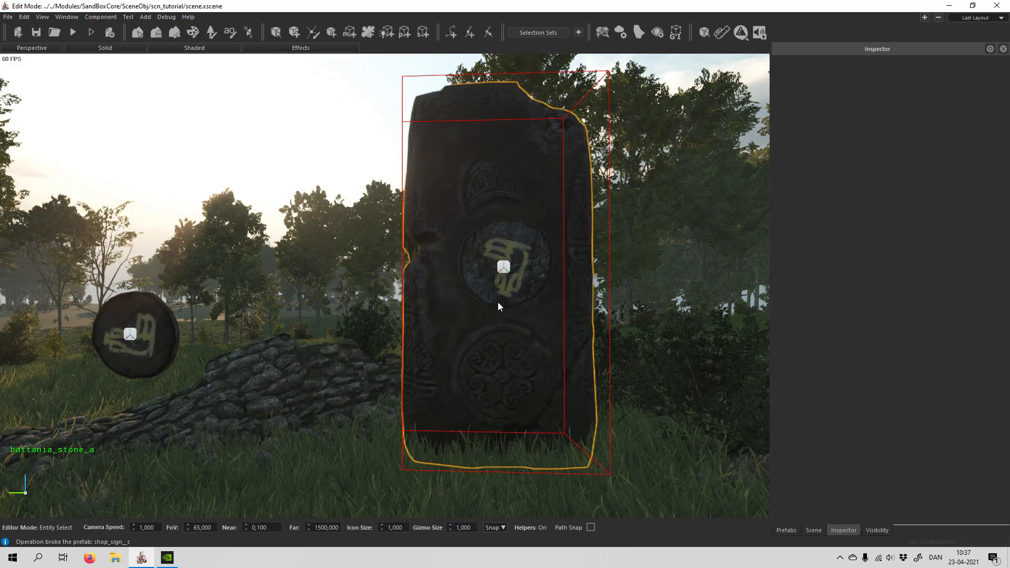